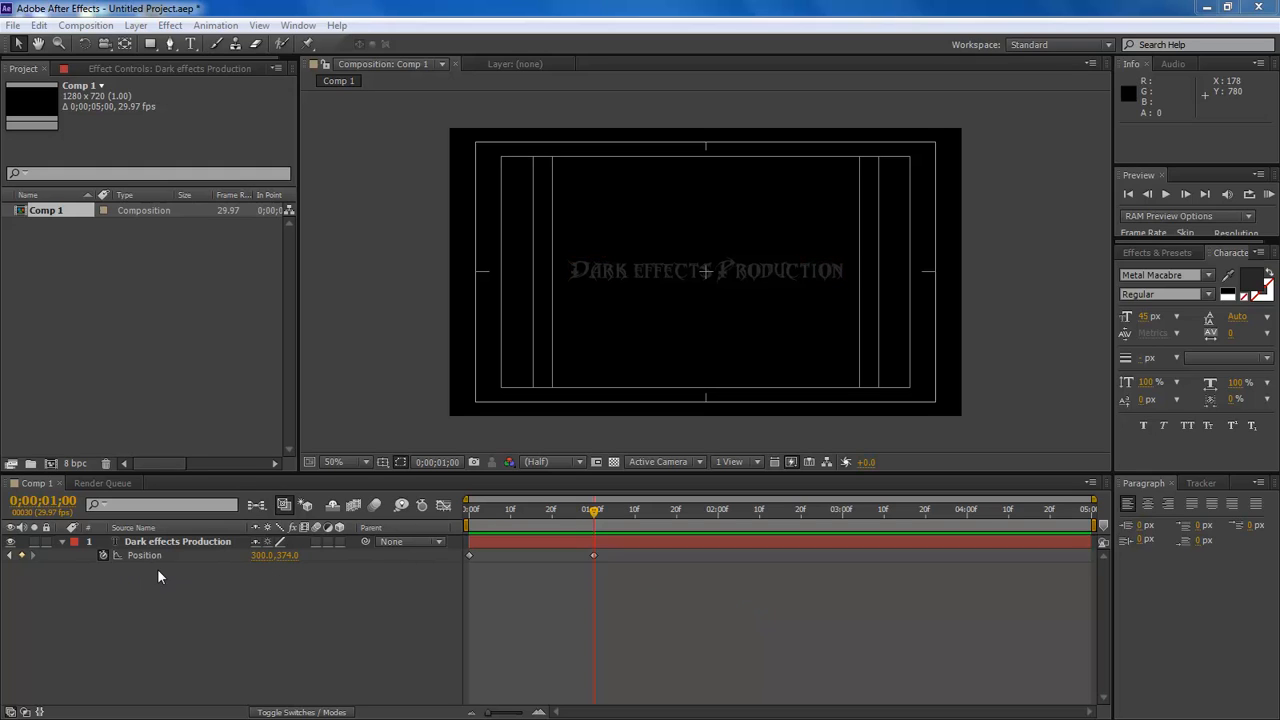
# Keyframe the title's Position off-screen left at 0:00 and centred at 1:00, then preview the slide
pyautogui.click(704, 270)
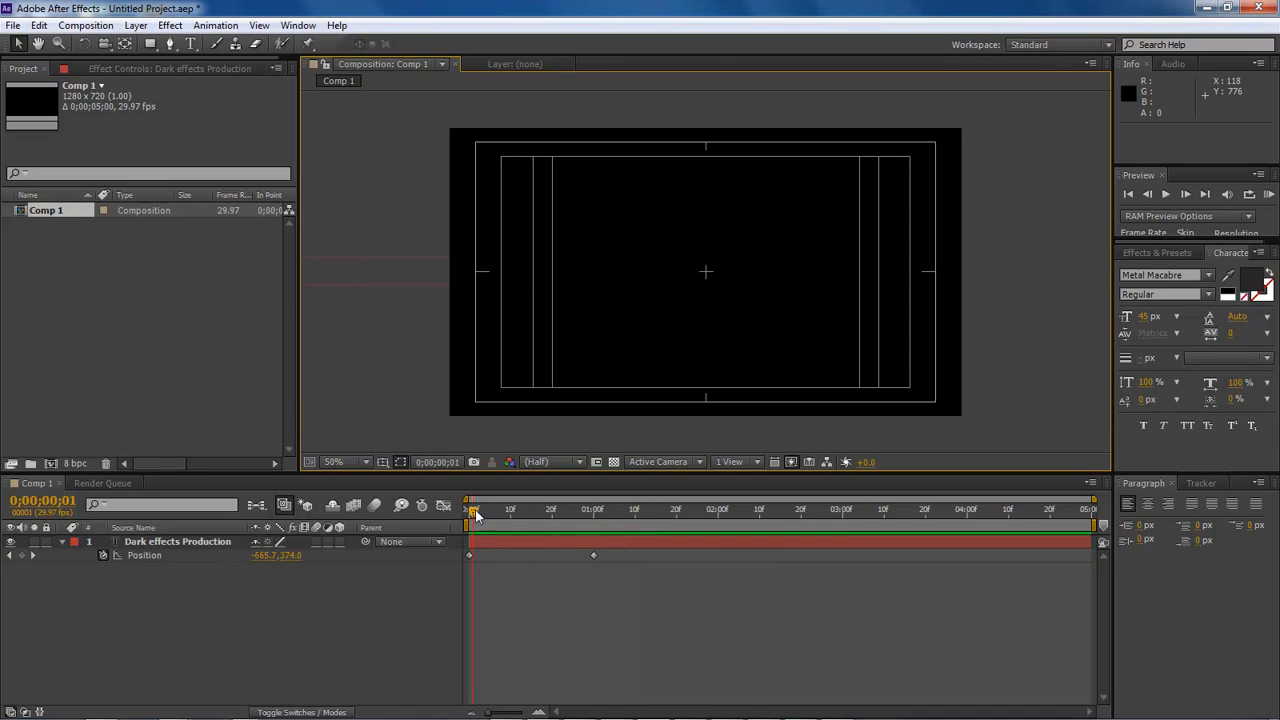
pyautogui.moveTo(472, 510); pyautogui.dragTo(584, 510)
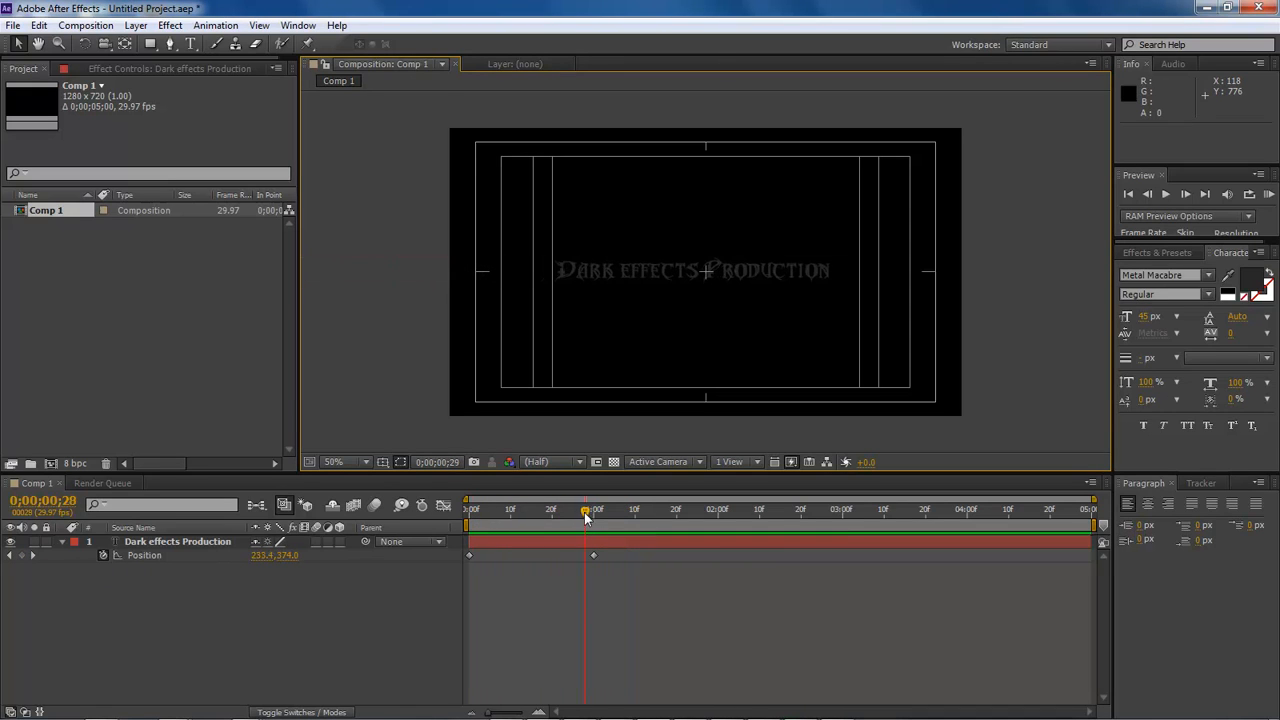
pyautogui.moveTo(584, 510); pyautogui.dragTo(570, 510)
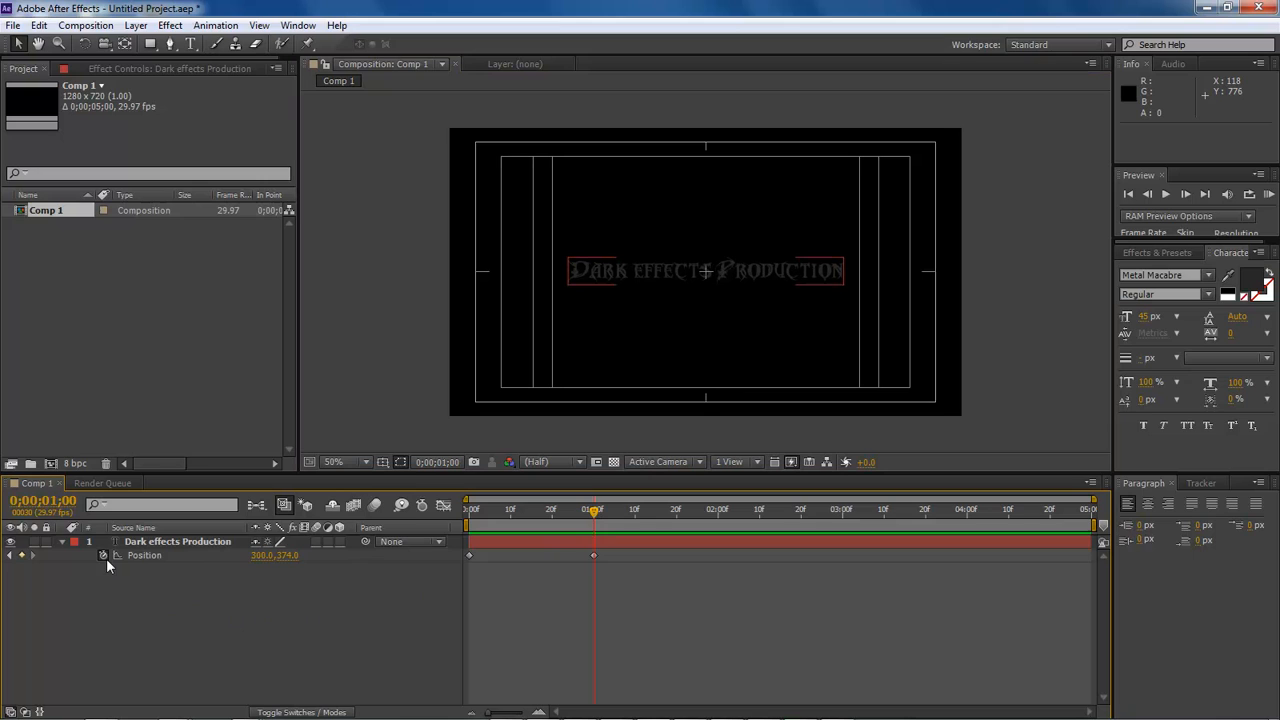
# Add the expression wiggle(5,10) to the title's Position property
pyautogui.click(144, 556)
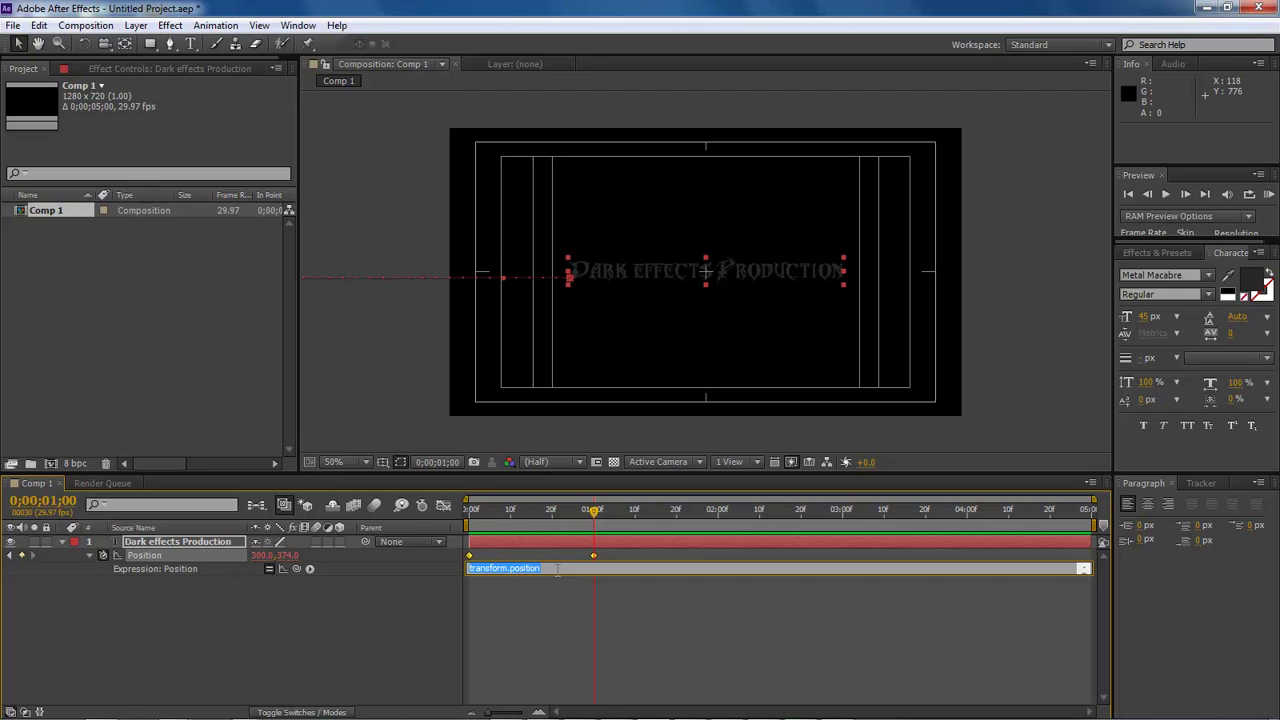
pyautogui.write('wiggle')
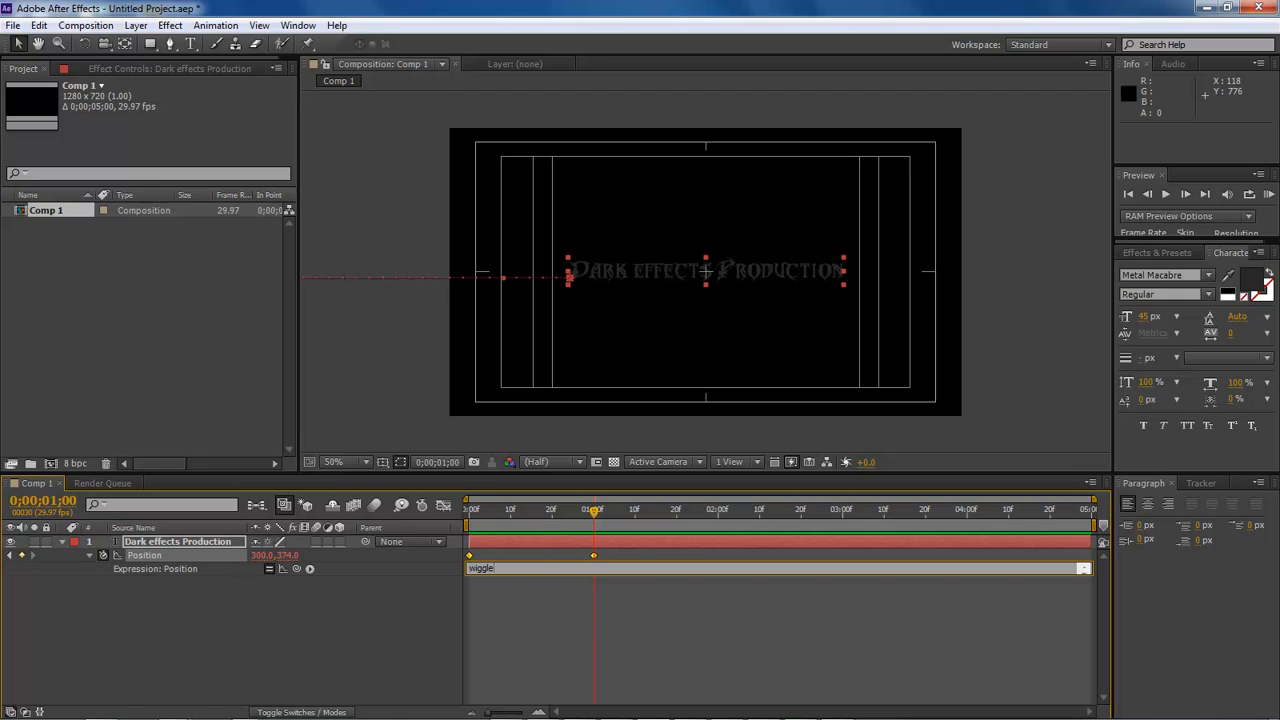
pyautogui.write('(')
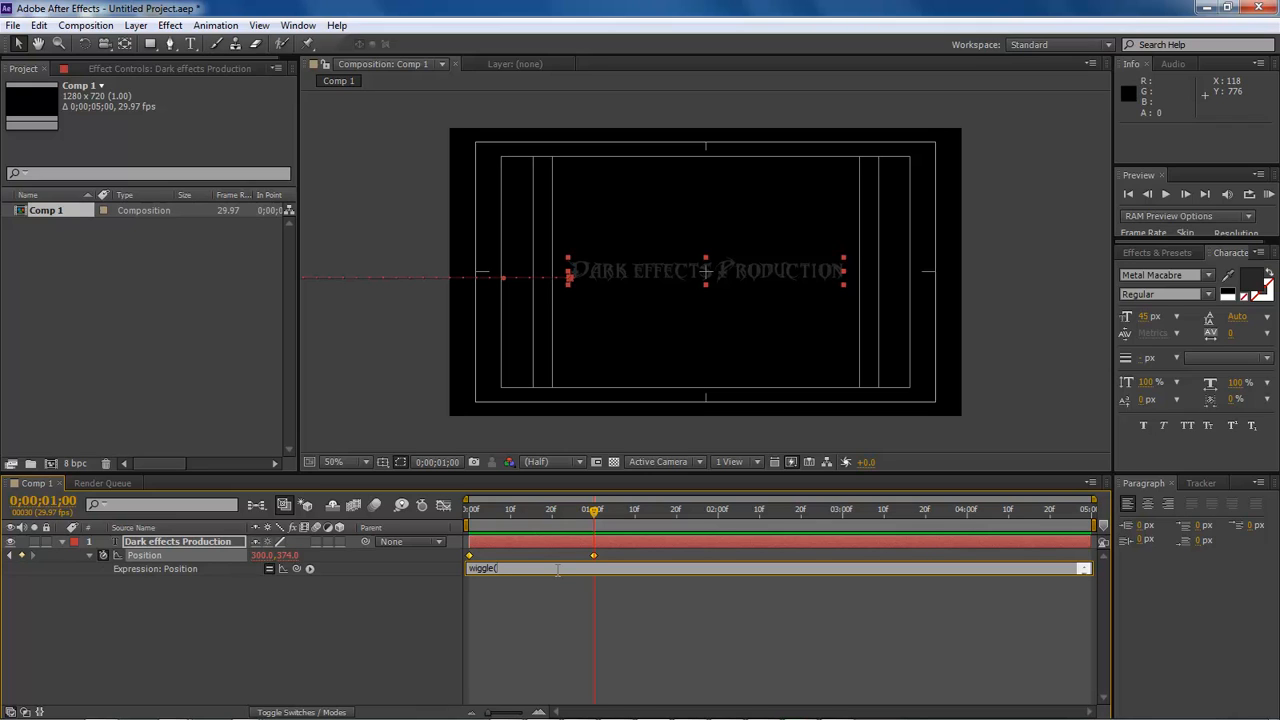
pyautogui.write('5,10);')
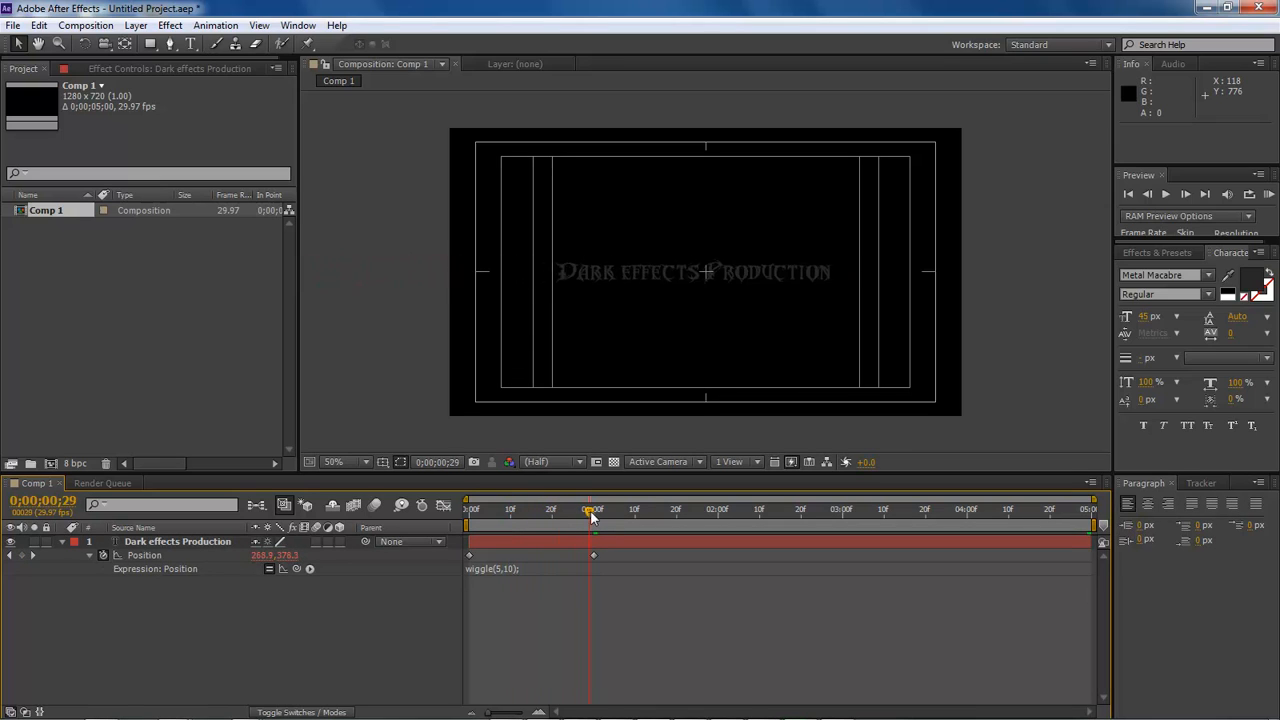
# Scrub past one second to watch the centred title jitter with the wiggle
pyautogui.moveTo(592, 510); pyautogui.dragTo(668, 510)
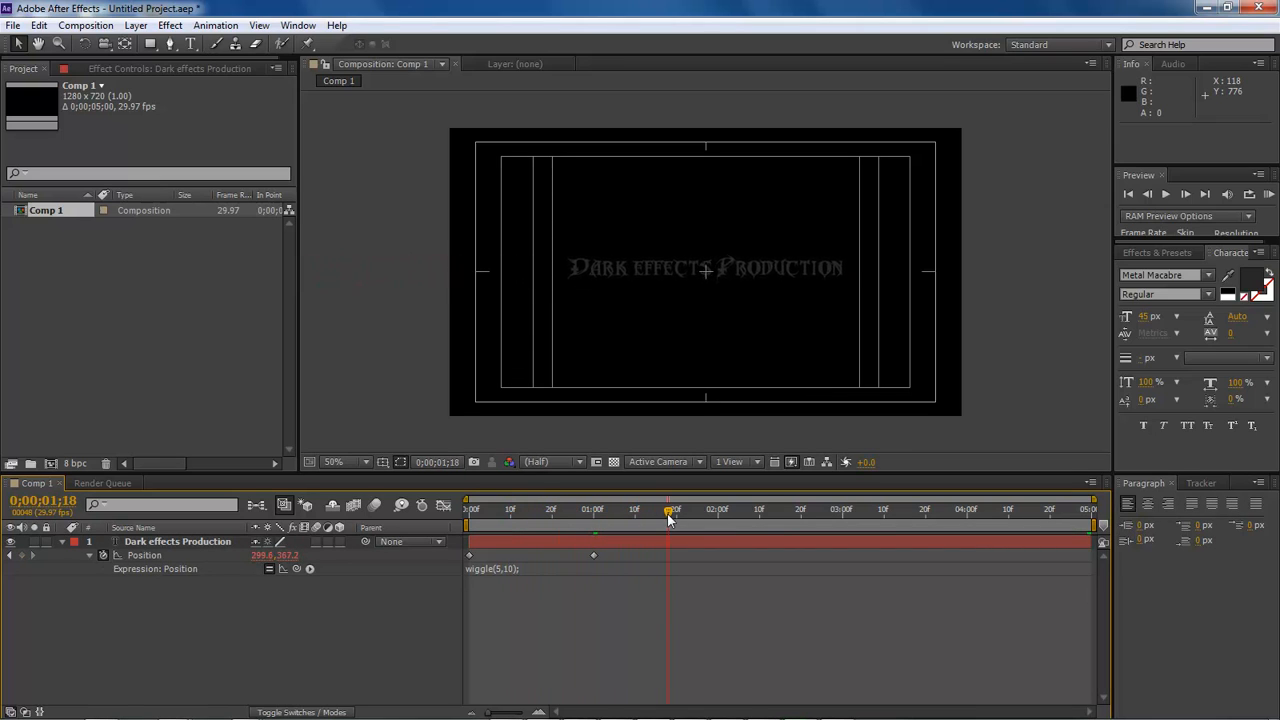